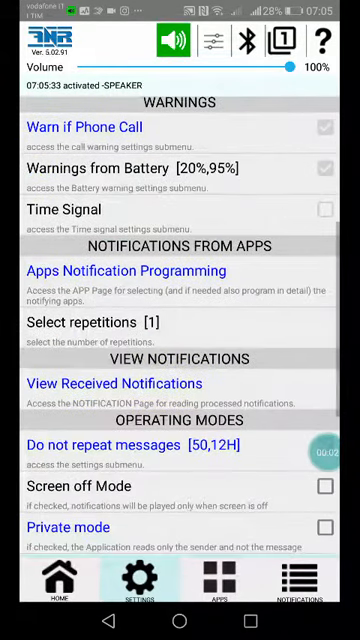
# Scroll through Operating Modes and enable Private mode.
pyautogui.scroll(-3)
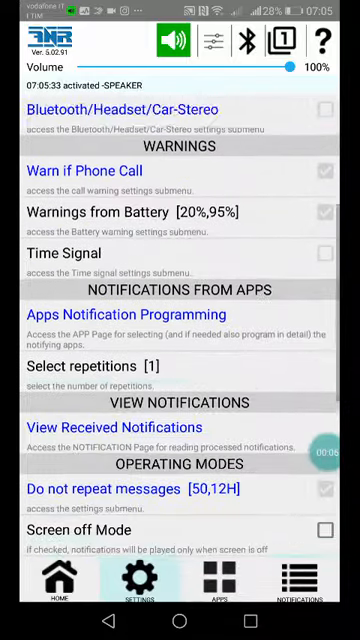
pyautogui.scroll(-3)
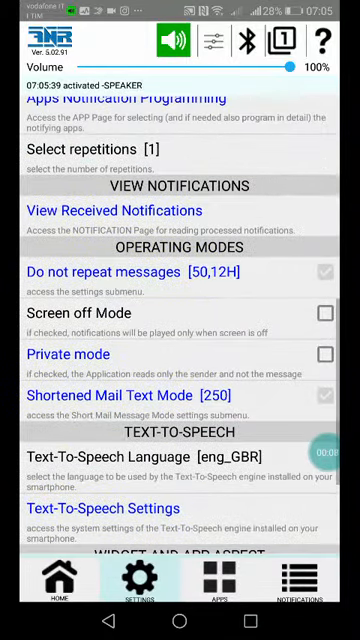
pyautogui.scroll(-3)
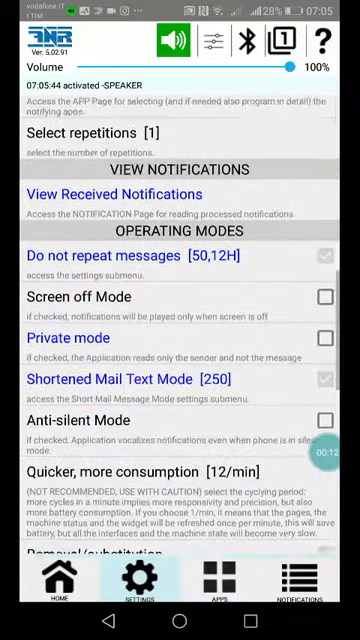
pyautogui.scroll(-3)
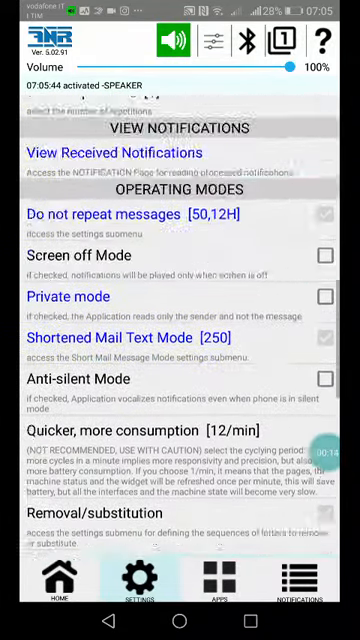
pyautogui.scroll(-3)
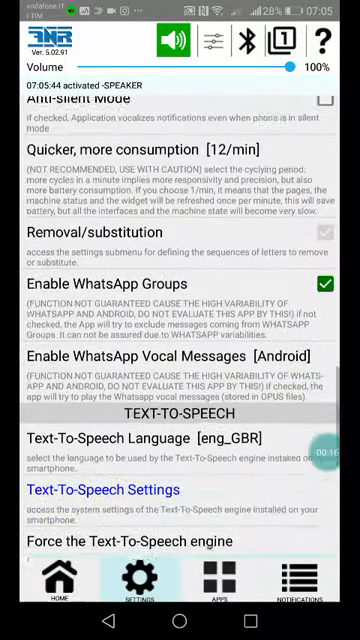
pyautogui.scroll(3)
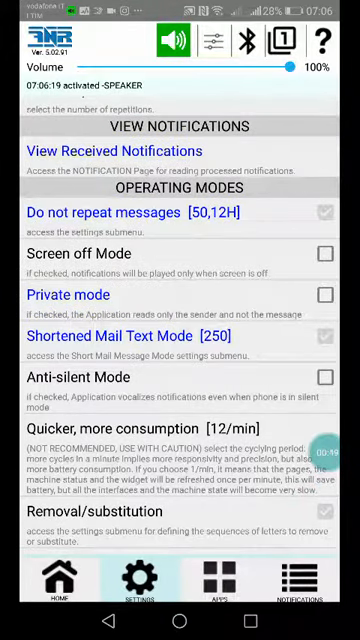
pyautogui.click(328, 304)
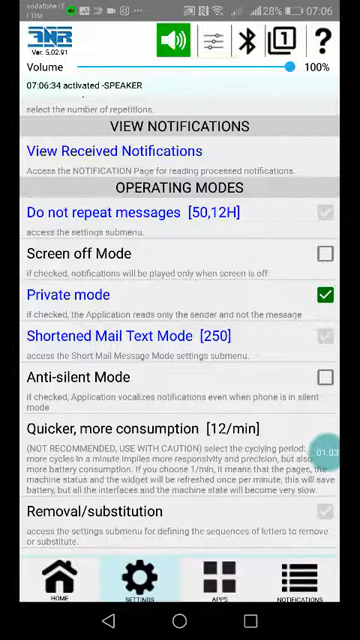
# Enter the Shortened Mail Text Mode settings page showing threshold 250.
pyautogui.click(326, 296)
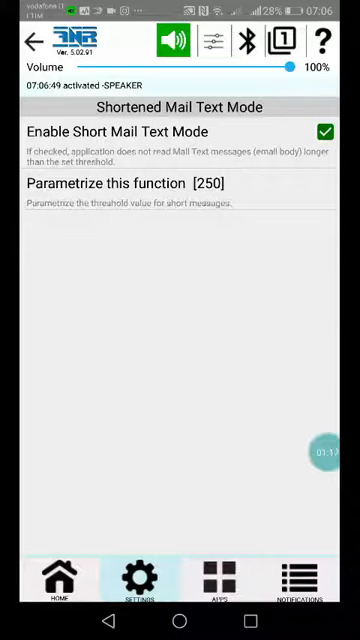
# Toggle Enable Short Mail Text Mode off and on several times.
pyautogui.click(328, 132)
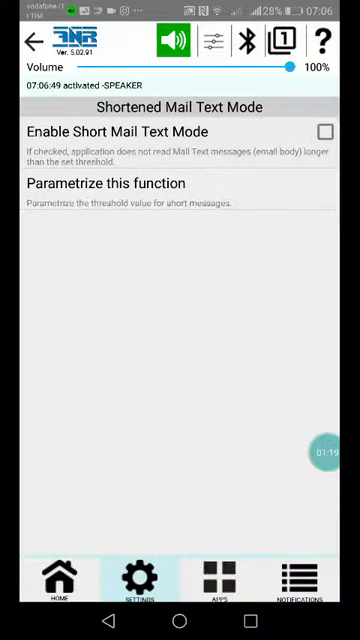
pyautogui.click(328, 132)
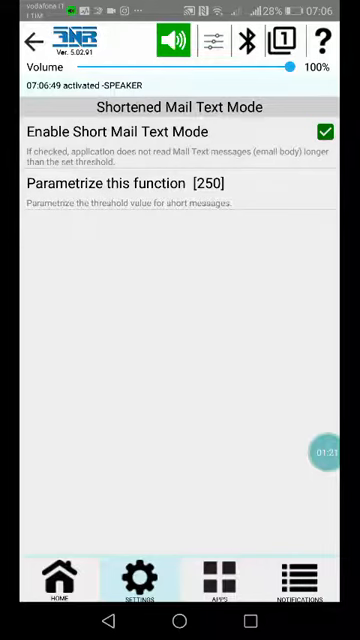
pyautogui.click(328, 132)
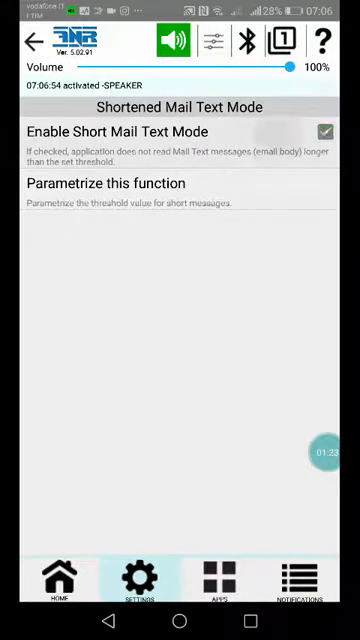
pyautogui.click(330, 132)
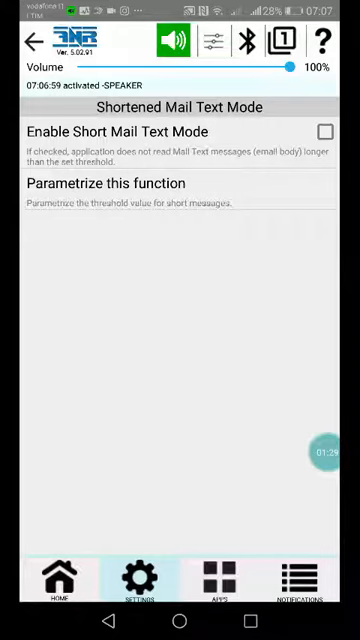
# View the short-message Threshold dialog (250) via Parametrize this function and return to main settings.
pyautogui.click(328, 132)
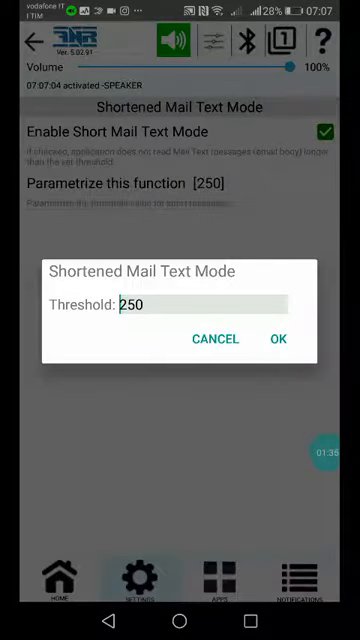
pyautogui.click(144, 304)
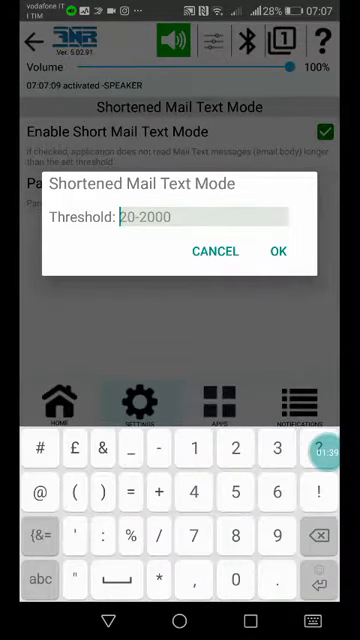
pyautogui.click(278, 250)
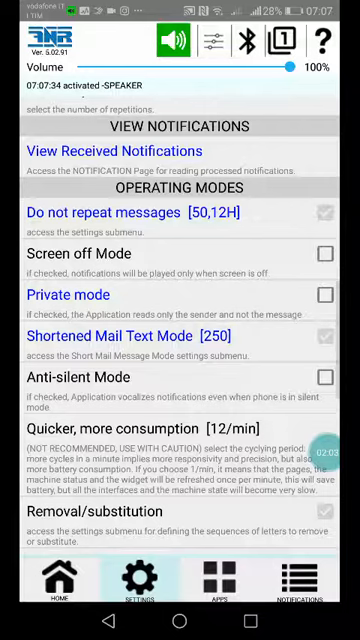
# Scroll through Operating Modes to reach Removal/substitution with Letters removal enabled.
pyautogui.scroll(-3)
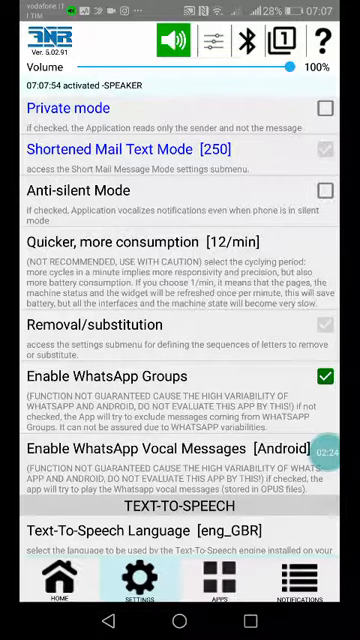
pyautogui.scroll(-3)
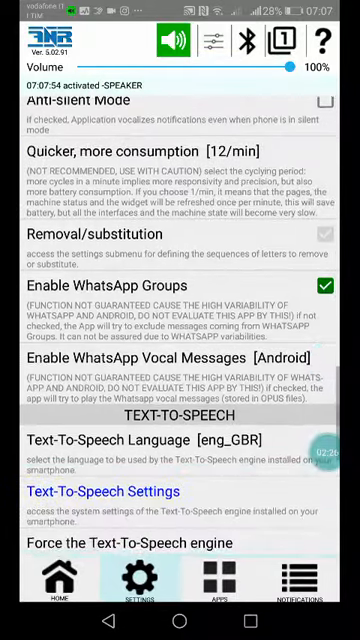
pyautogui.scroll(-3)
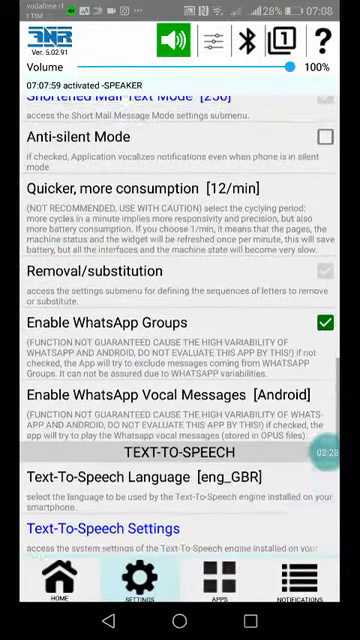
pyautogui.scroll(-3)
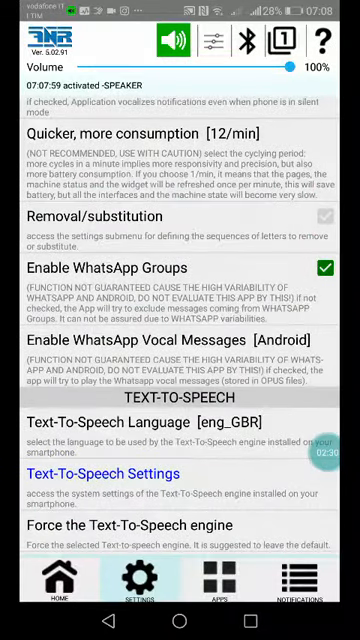
pyautogui.scroll(3)
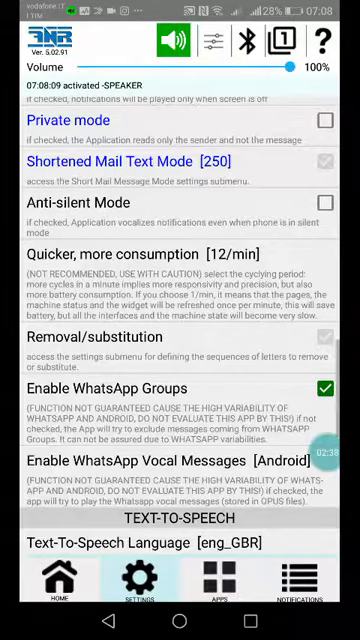
pyautogui.scroll(-3)
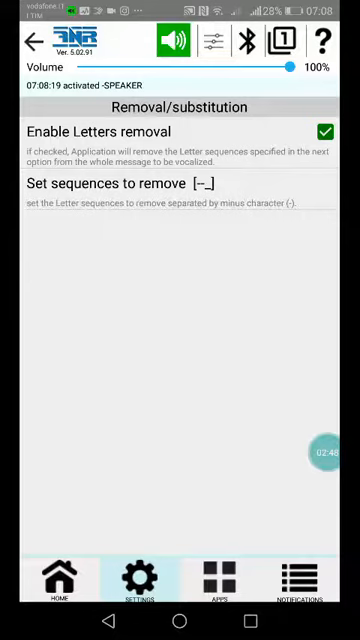
# Leave Removal/substitution and return to the Main Settings section.
pyautogui.click(324, 132)
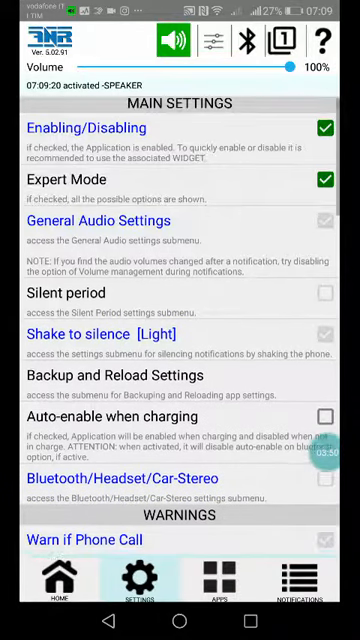
# Switch Enable WhatsApp Groups off and back on in the text-to-speech area.
pyautogui.scroll(-3)
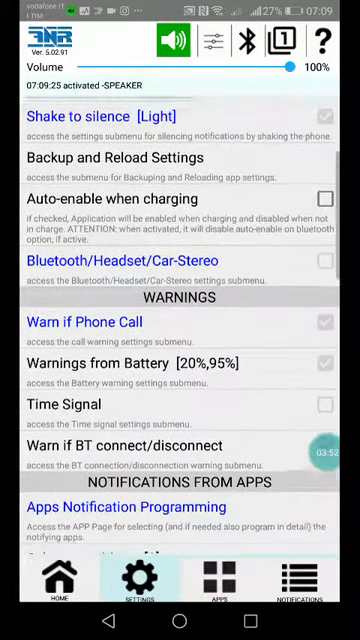
pyautogui.scroll(-3)
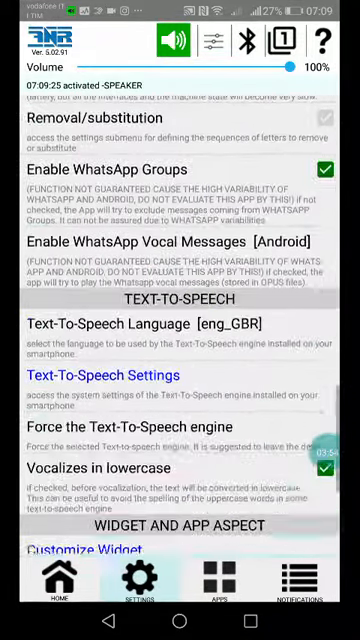
pyautogui.scroll(-3)
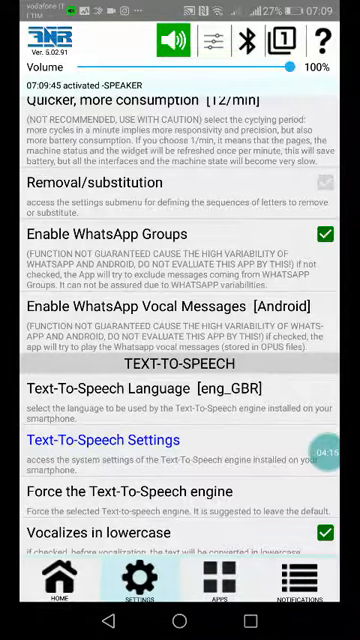
pyautogui.click(330, 234)
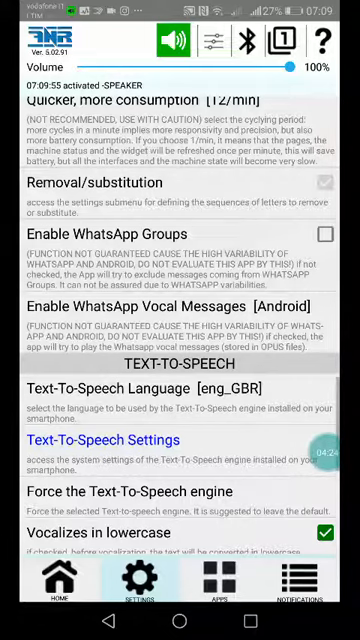
pyautogui.click(328, 232)
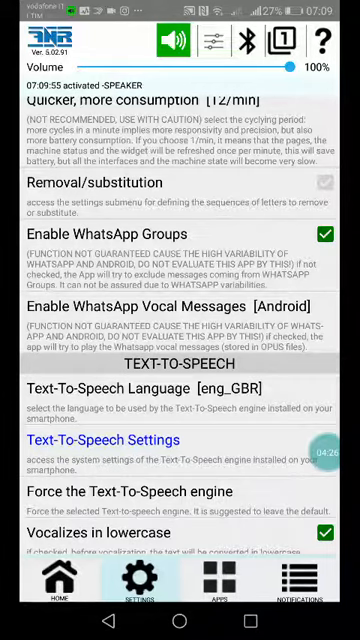